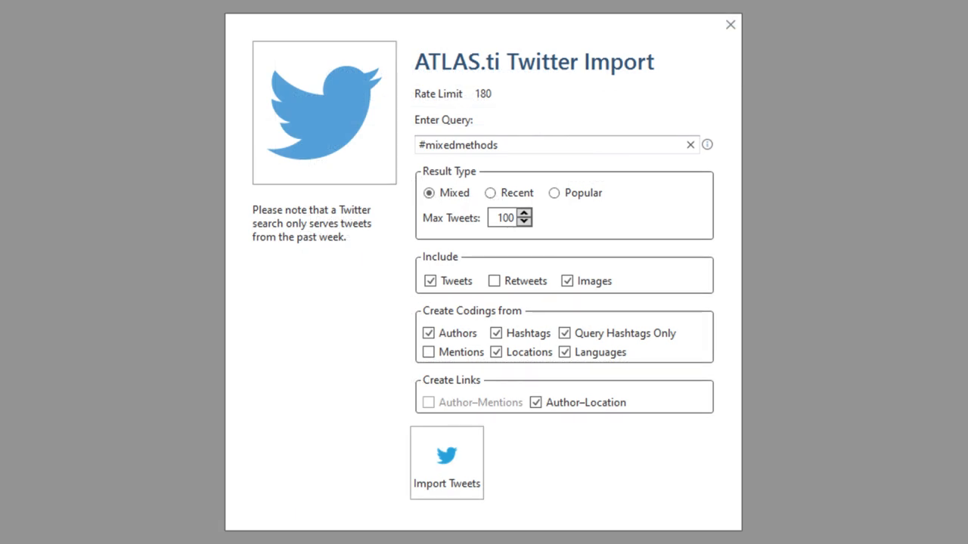
# Open the Minecraft document and show its word cloud, led by server, play and minecraft.
pyautogui.click(730, 24)
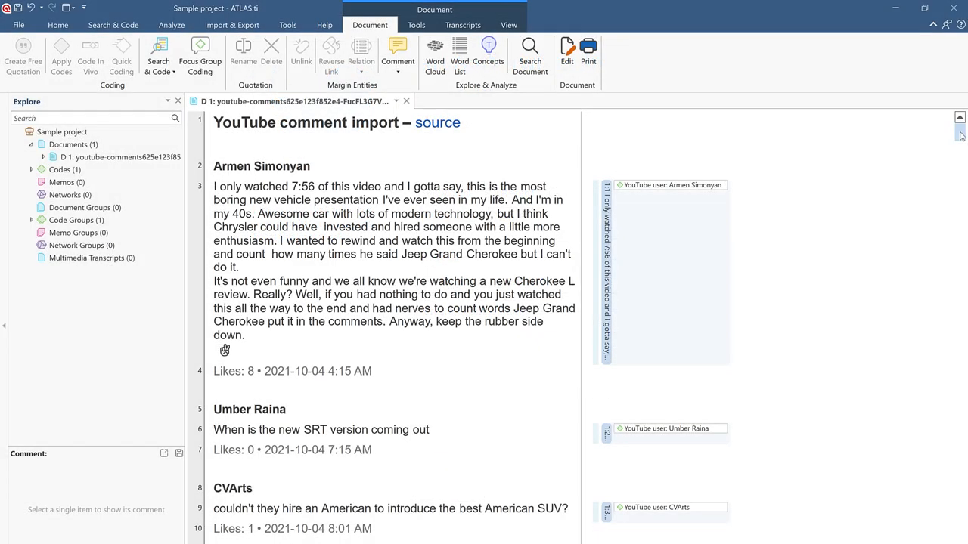
pyautogui.click(215, 123)
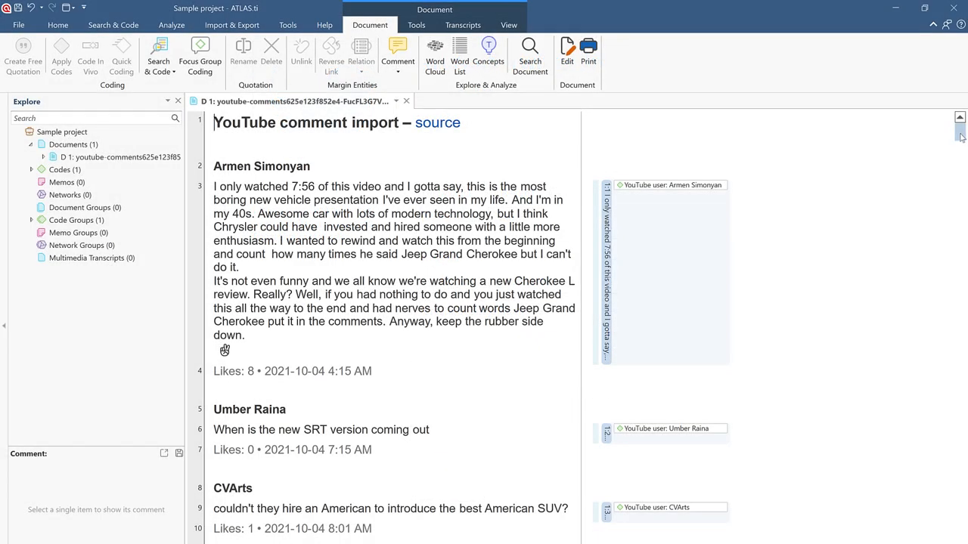
pyautogui.scroll(-3)
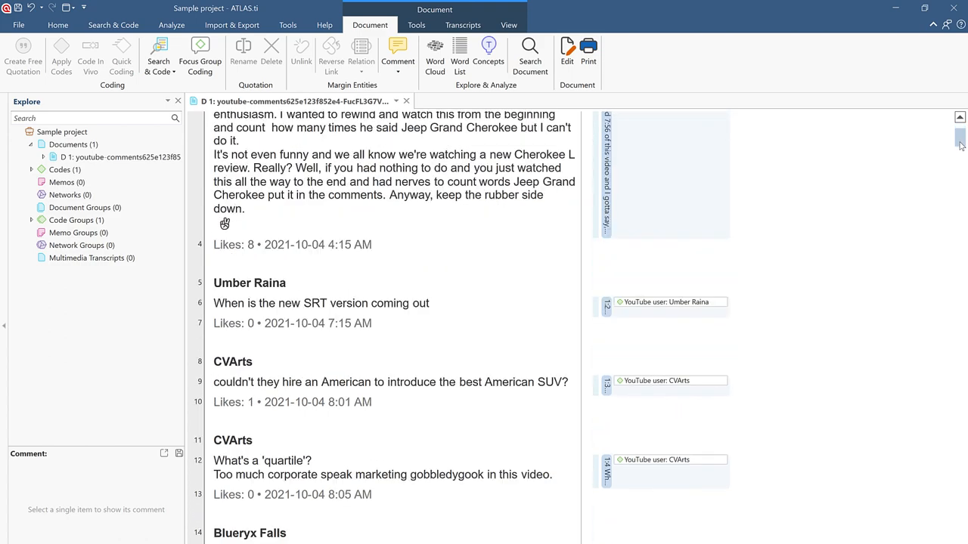
pyautogui.scroll(-3)
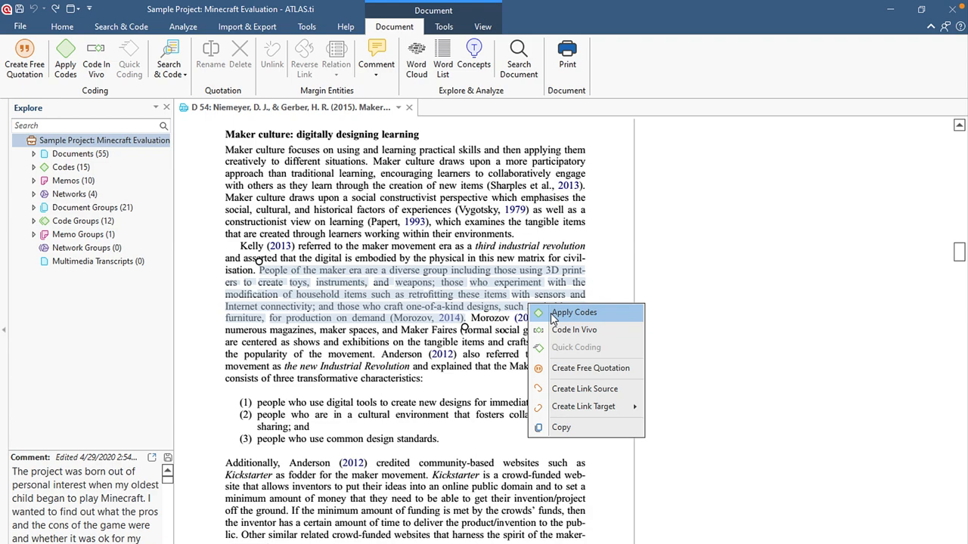
pyautogui.click(574, 313)
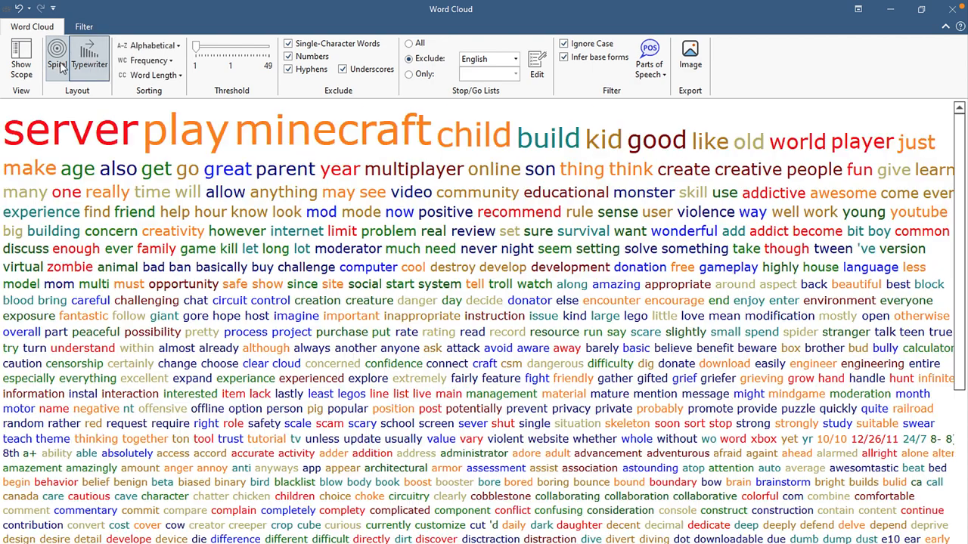
# Show the Code Manager with code groups such as age range, benefits and features.
pyautogui.click(56, 58)
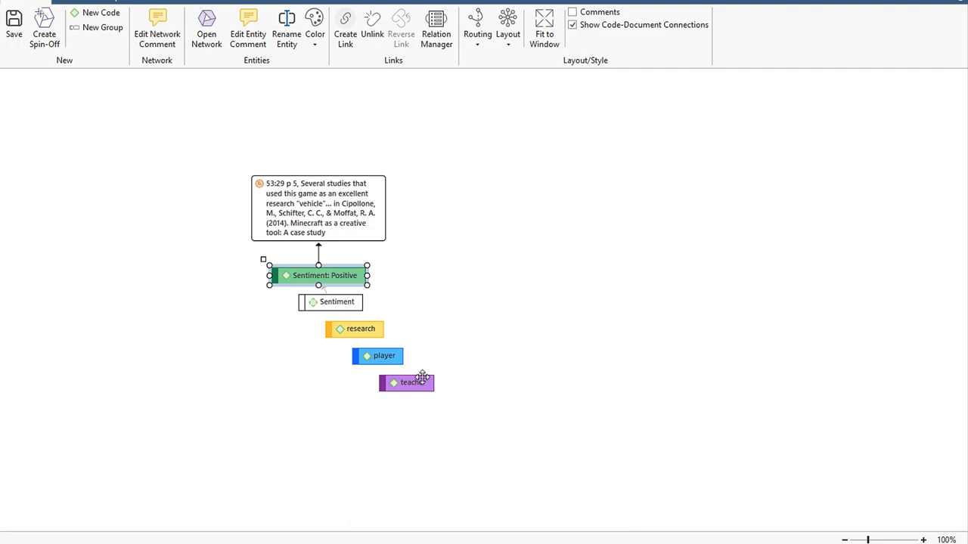
pyautogui.click(544, 28)
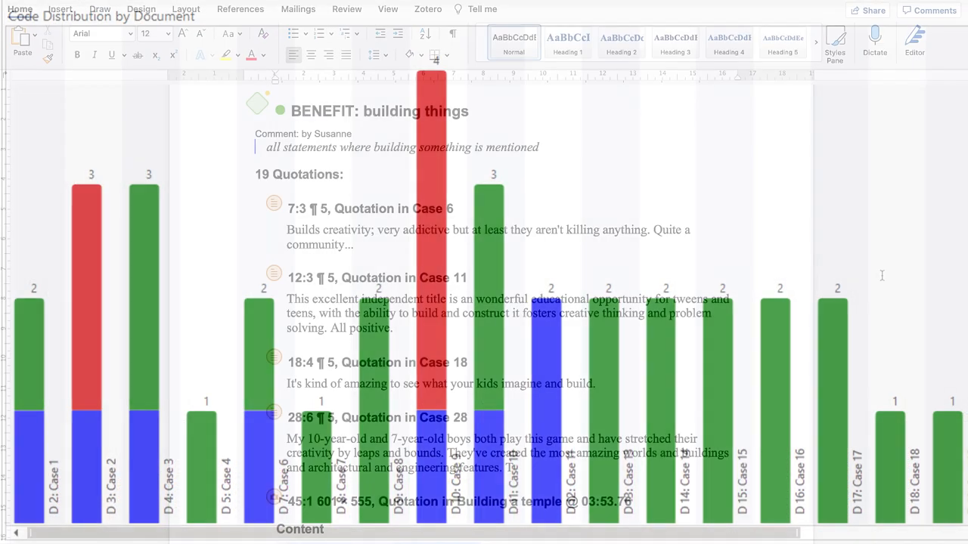
pyautogui.scroll(-3)
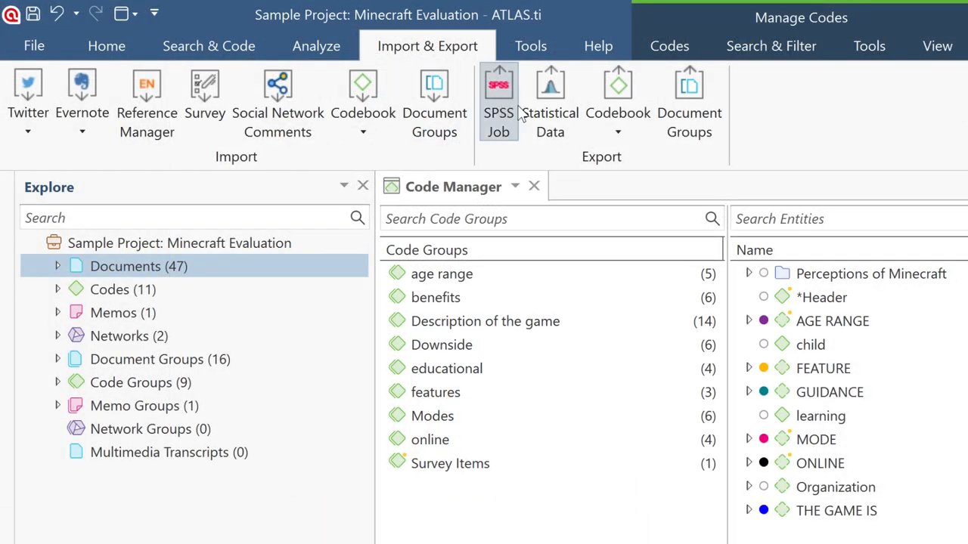
pyautogui.moveTo(550, 101)
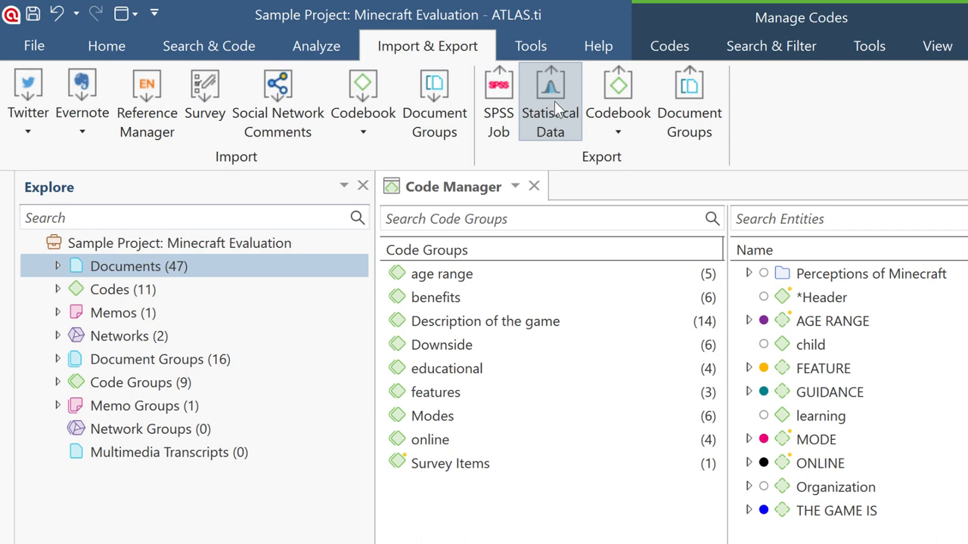
# Display the network linking Minecraft quotations to the monster and violence codes.
pyautogui.click(550, 99)
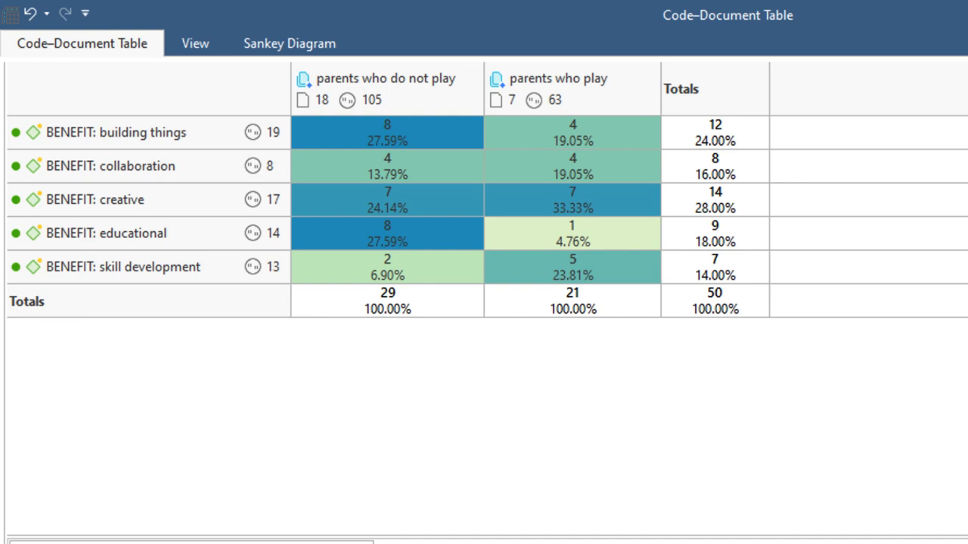
pyautogui.click(289, 43)
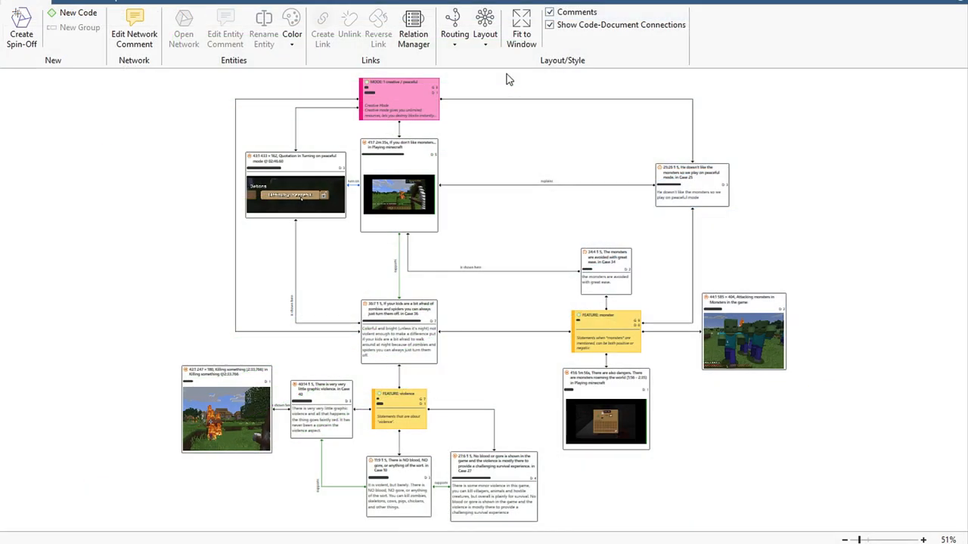
# Try an automatic layout, then apply the Hierarchical layout to the Minecraft network.
pyautogui.click(485, 23)
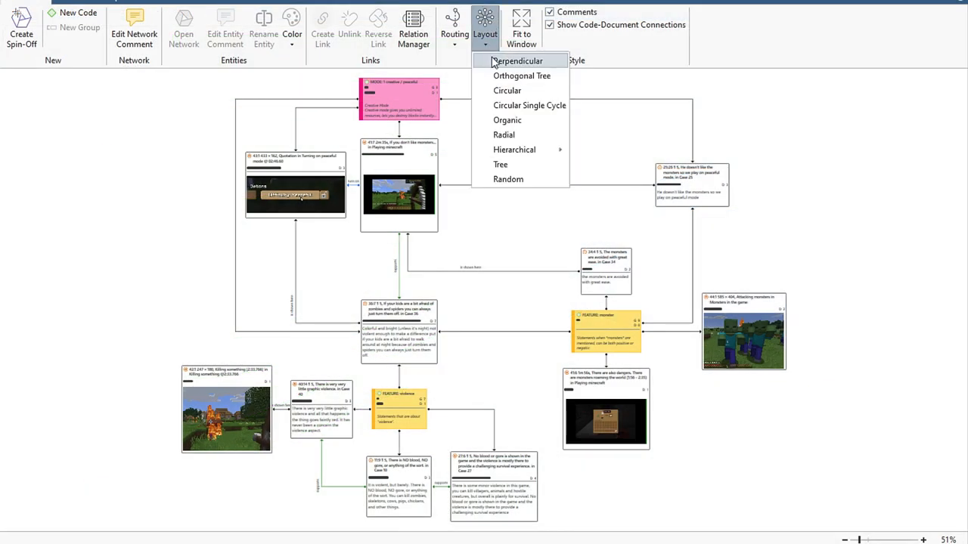
pyautogui.click(504, 135)
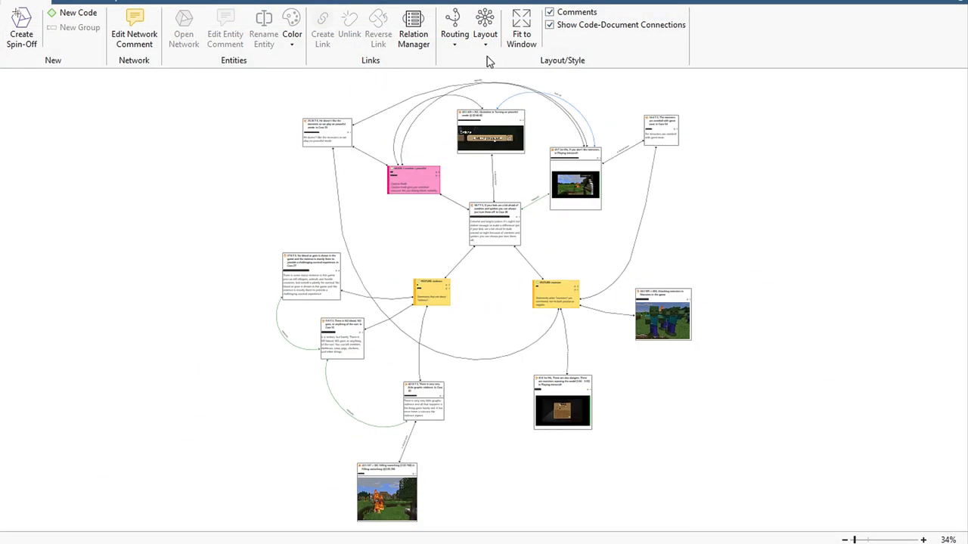
pyautogui.click(484, 23)
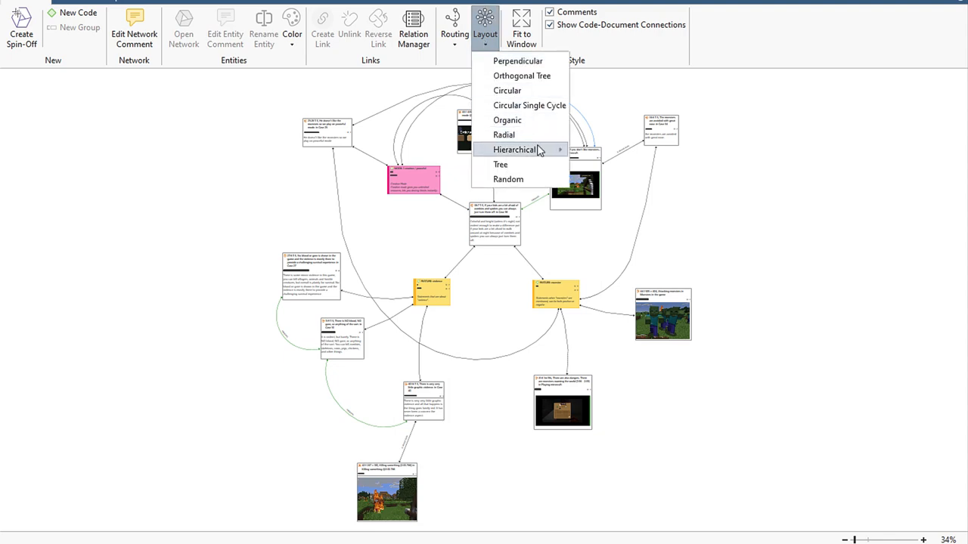
pyautogui.click(514, 149)
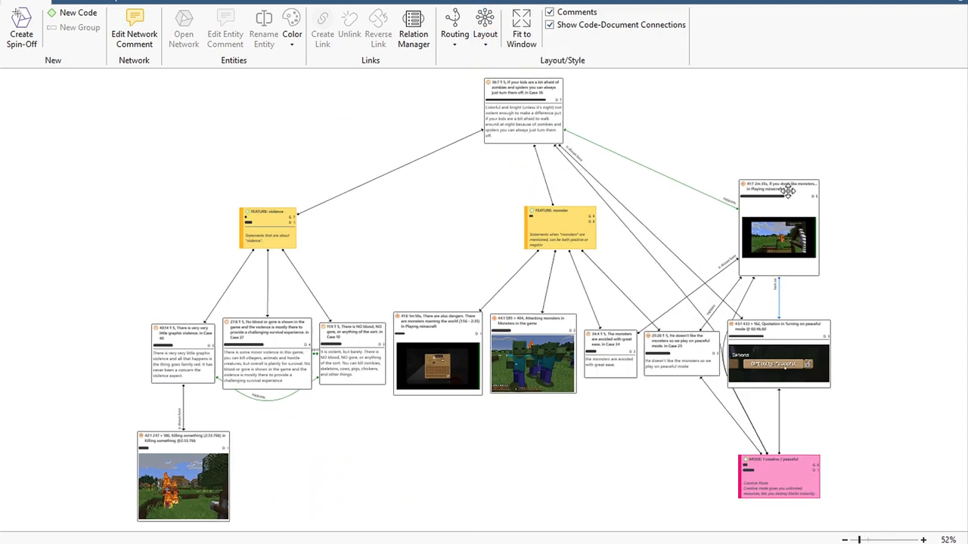
pyautogui.click(777, 477)
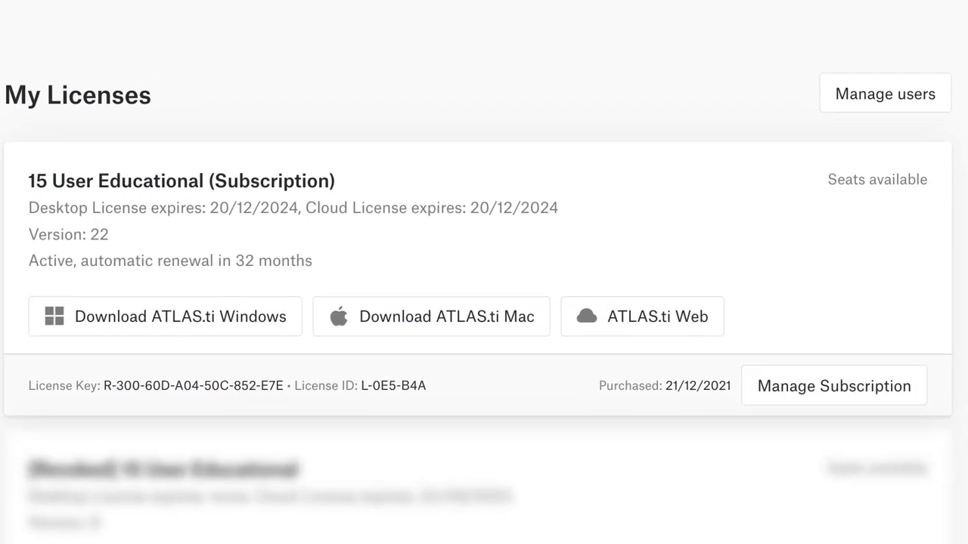
# Scroll through the 176 users invited to the educational license.
pyautogui.click(885, 93)
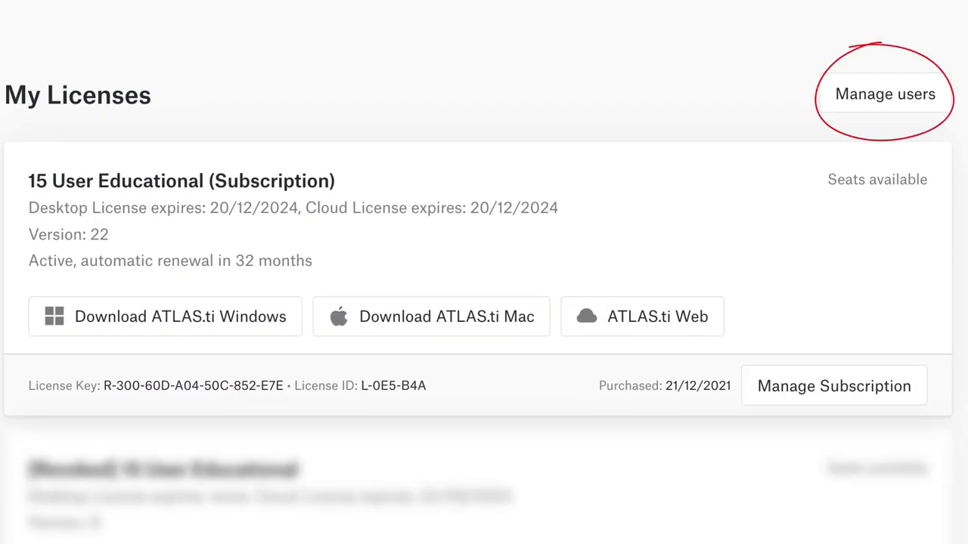
pyautogui.click(884, 94)
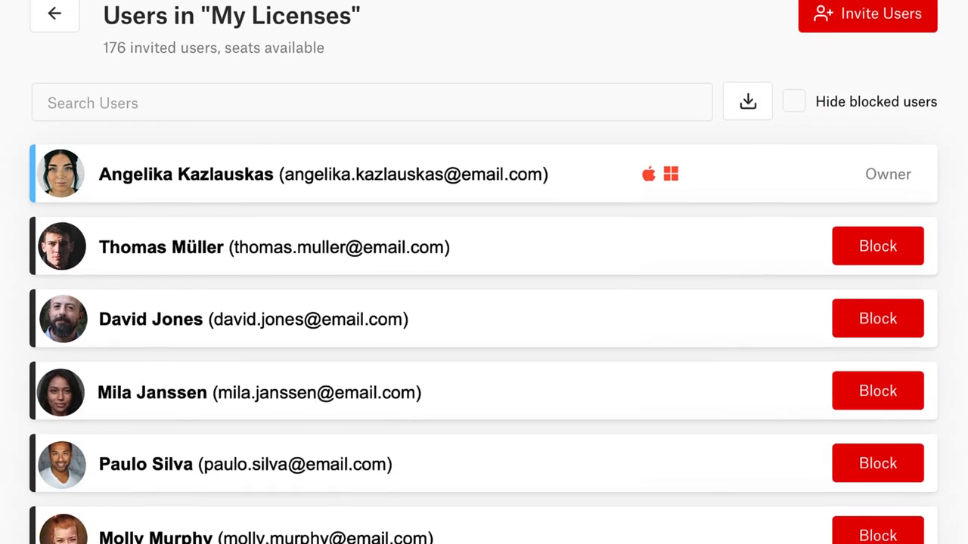
pyautogui.scroll(-3)
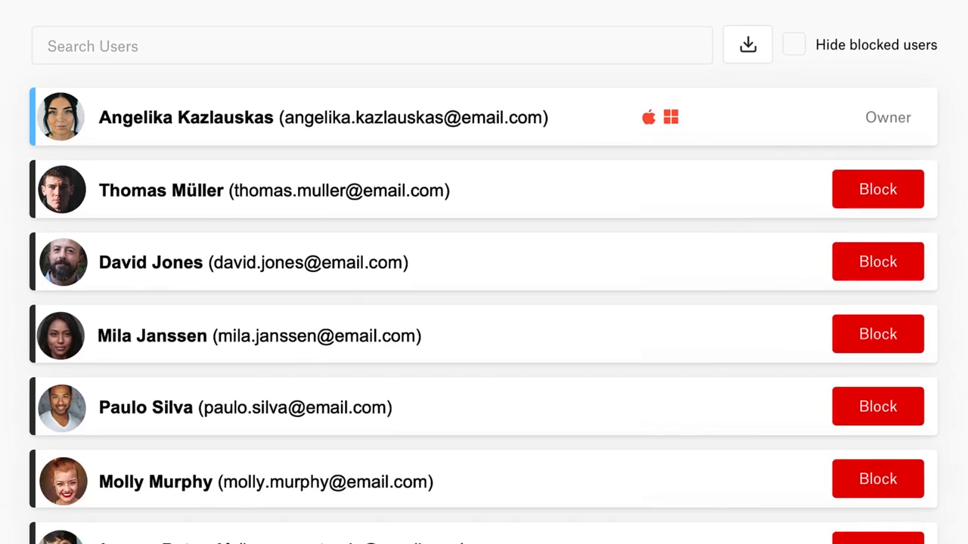
pyautogui.scroll(-3)
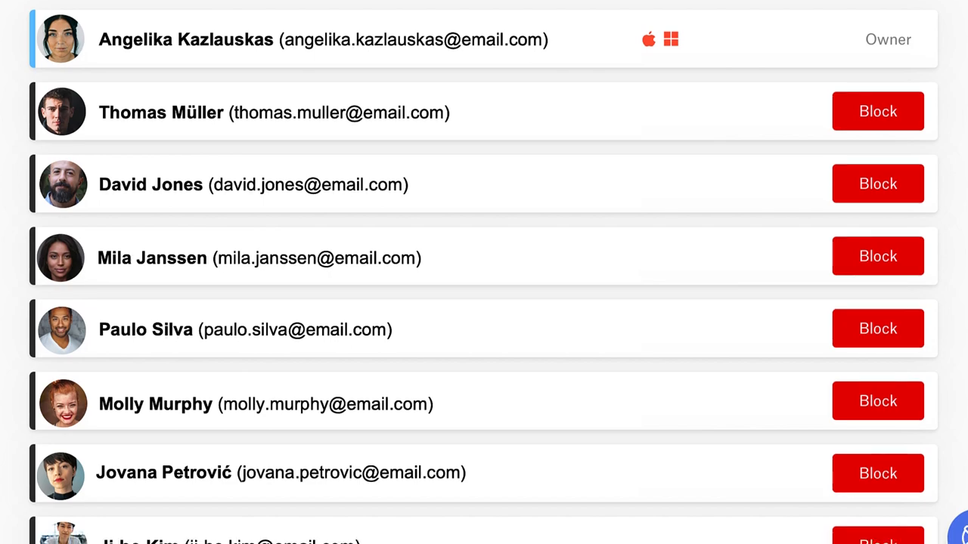
pyautogui.scroll(-3)
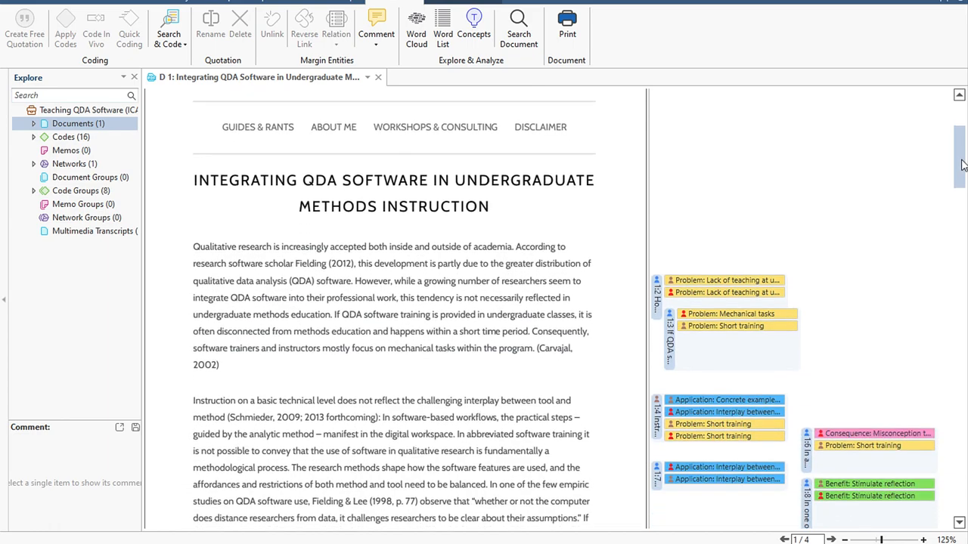
# Compute Krippendorff's cu-alpha per semantic domain, giving values like 0.591 and 0.572.
pyautogui.scroll(-3)
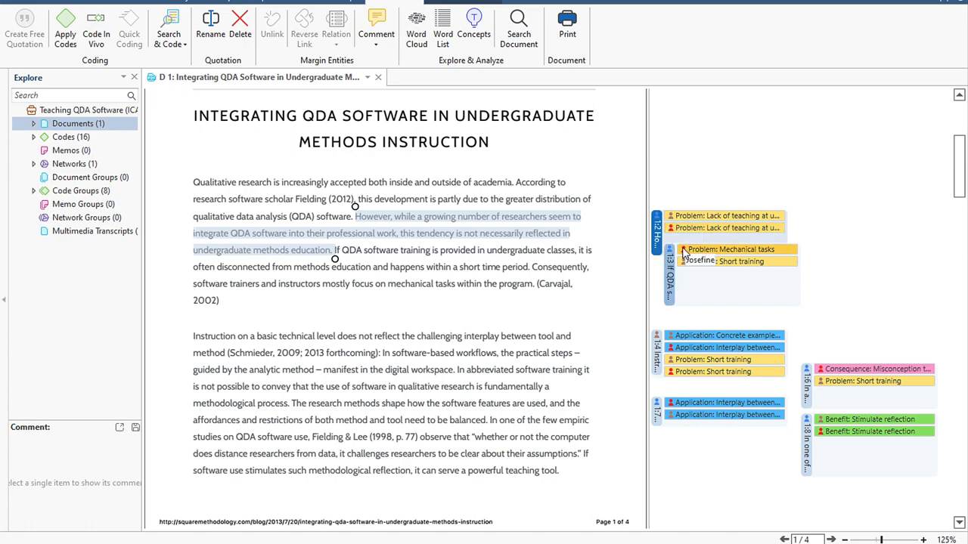
pyautogui.click(25, 28)
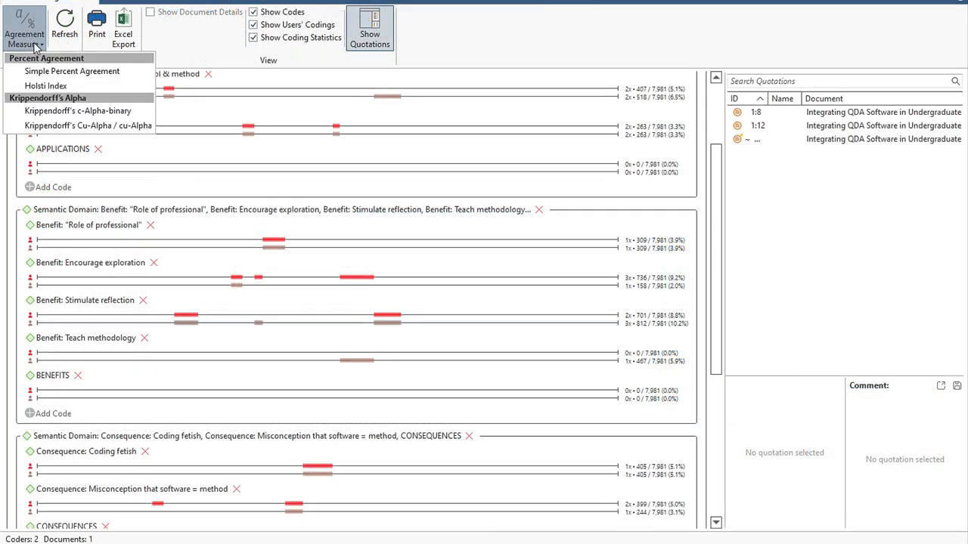
pyautogui.click(87, 125)
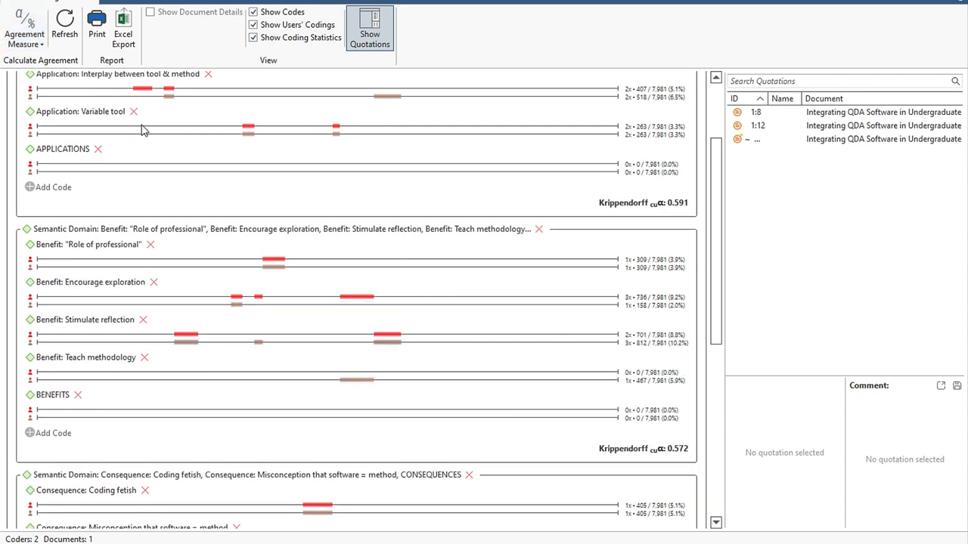
pyautogui.scroll(-3)
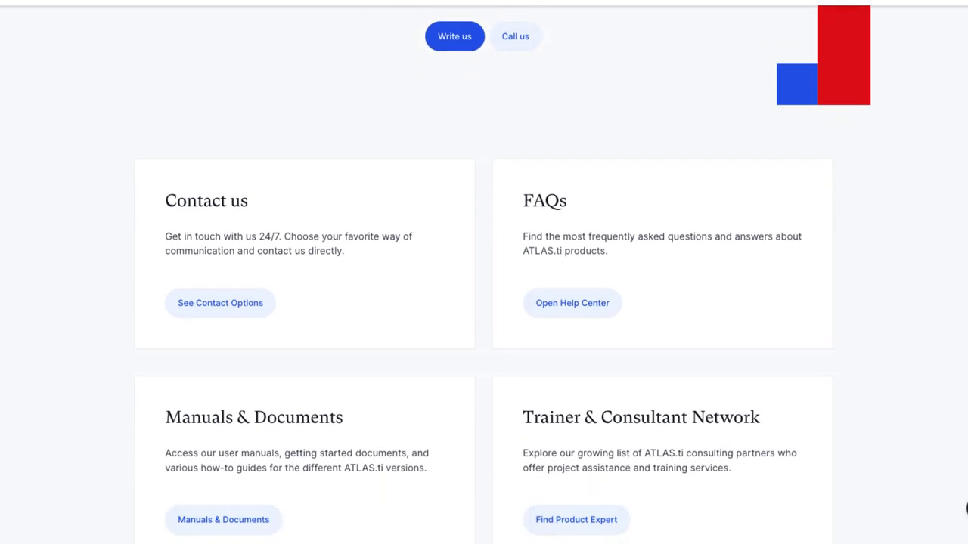
# Start a live support chat and draft the message 'Hi, I need help!'.
pyautogui.scroll(-3)
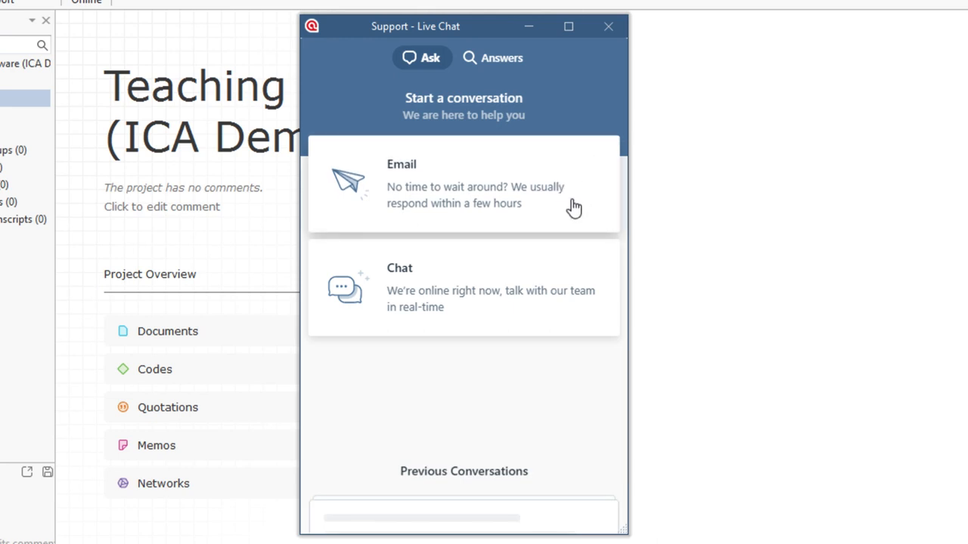
pyautogui.click(464, 287)
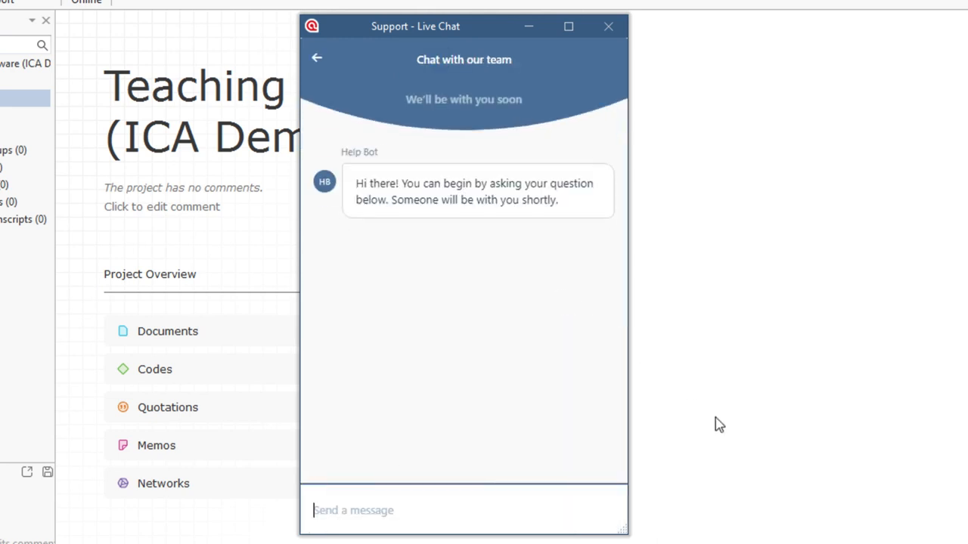
pyautogui.write('Hi, I need help!')
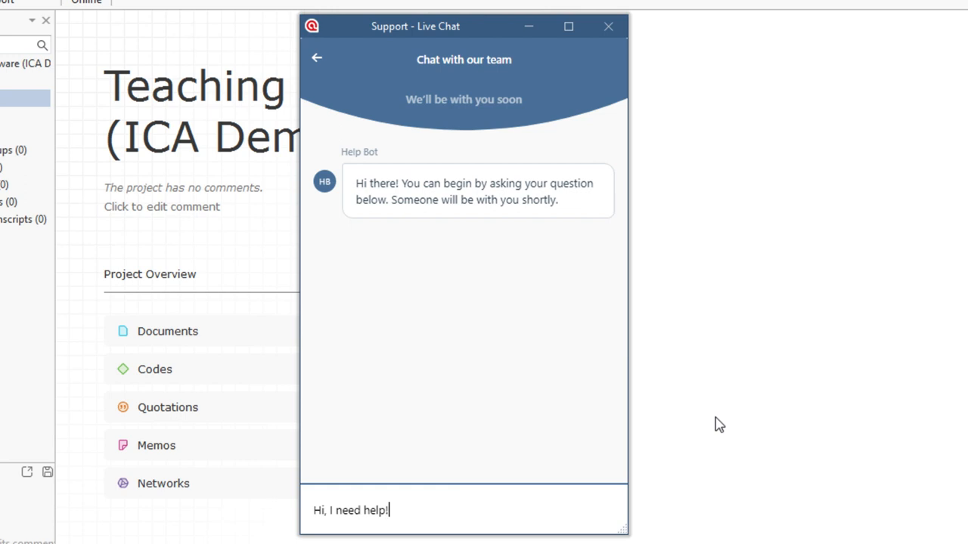